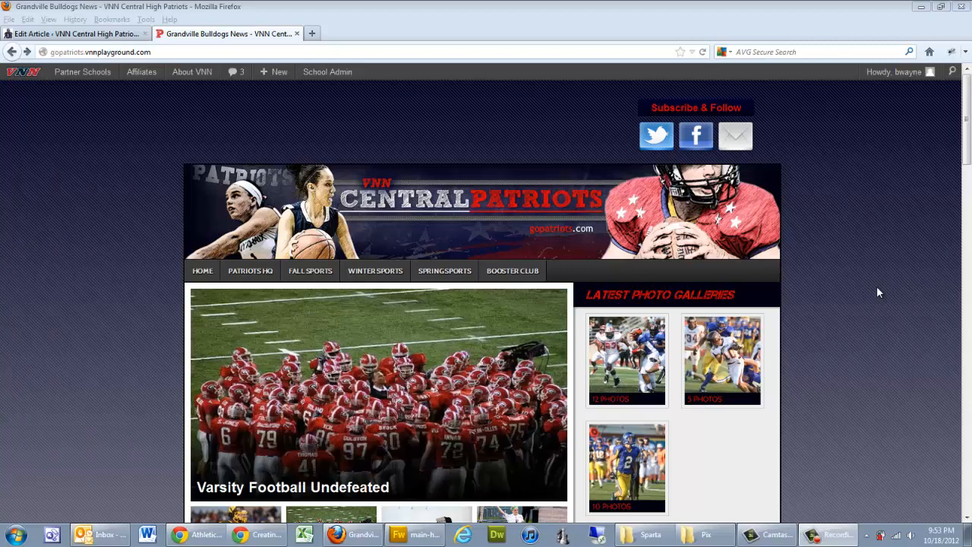
mouse_move(155, 187)
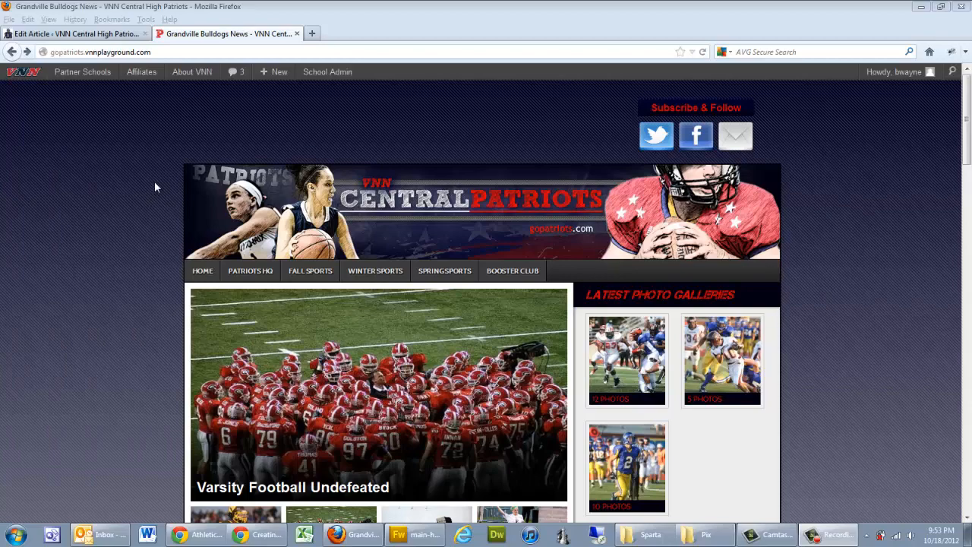
- Choose User from the toolbar's + New menu to reach Add New User
click(274, 71)
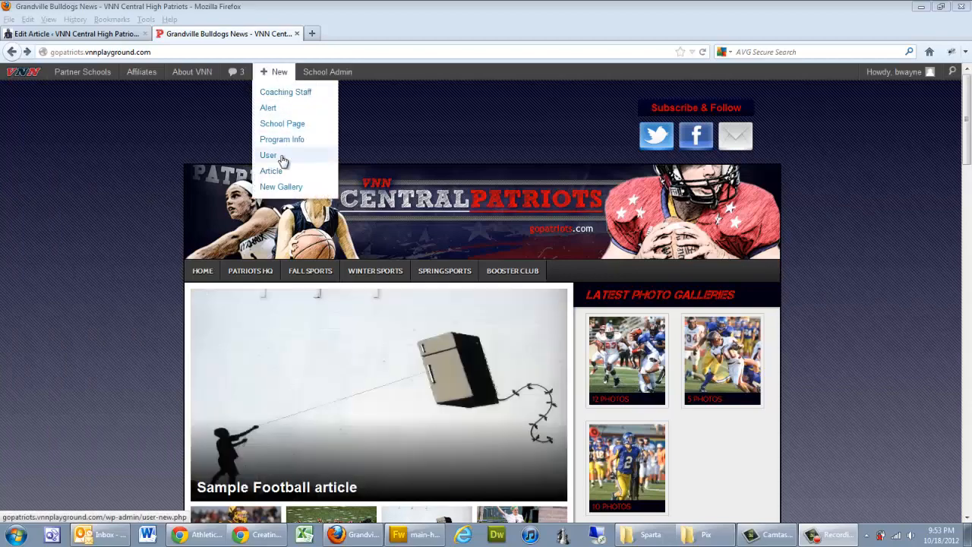
click(267, 155)
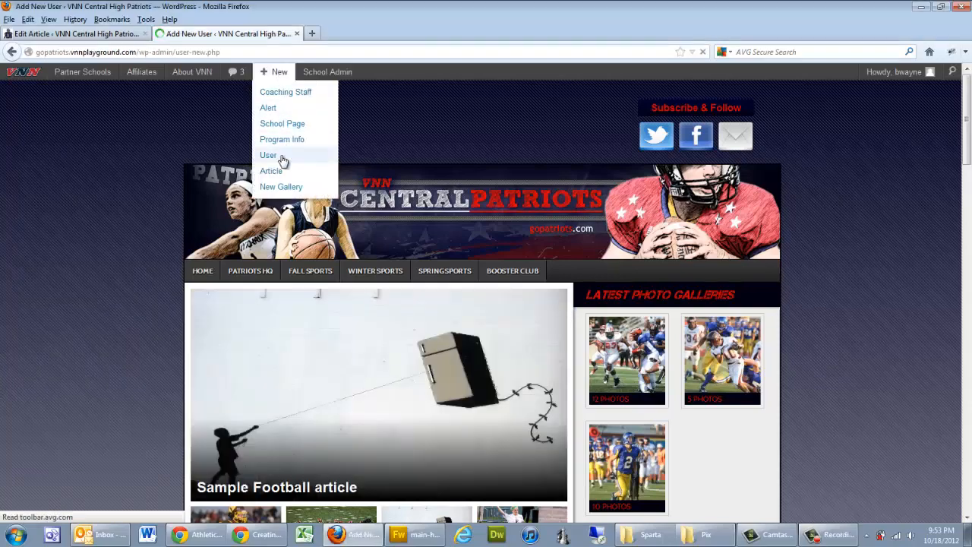
click(267, 155)
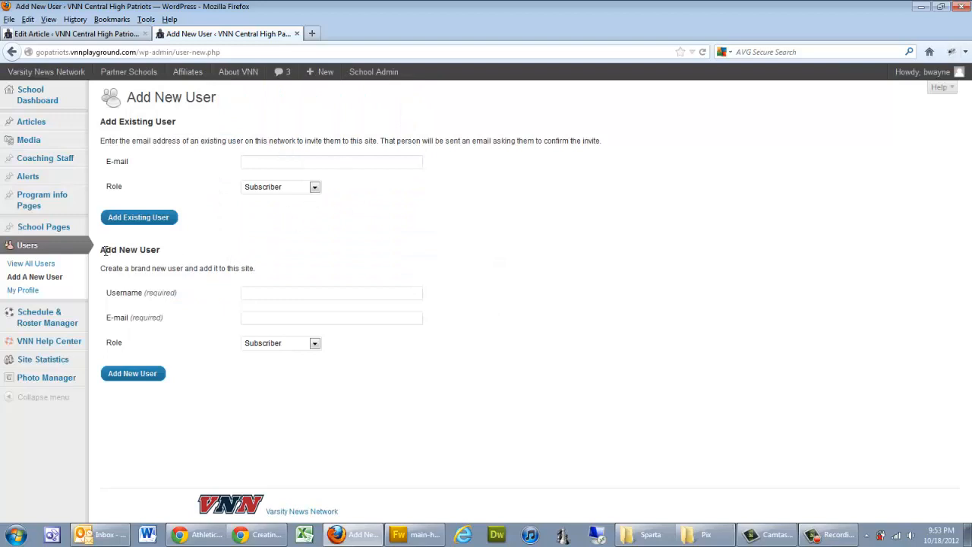
mouse_move(202, 297)
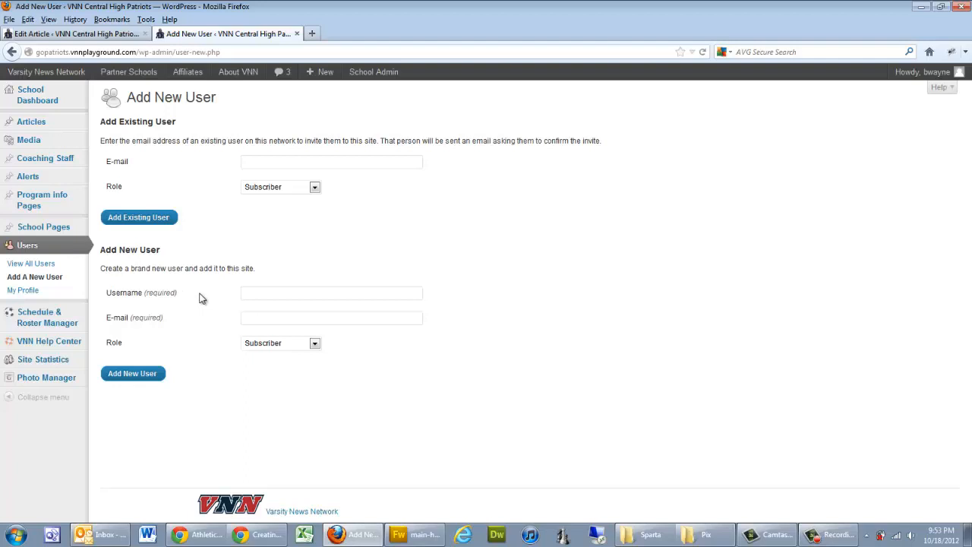
mouse_move(269, 314)
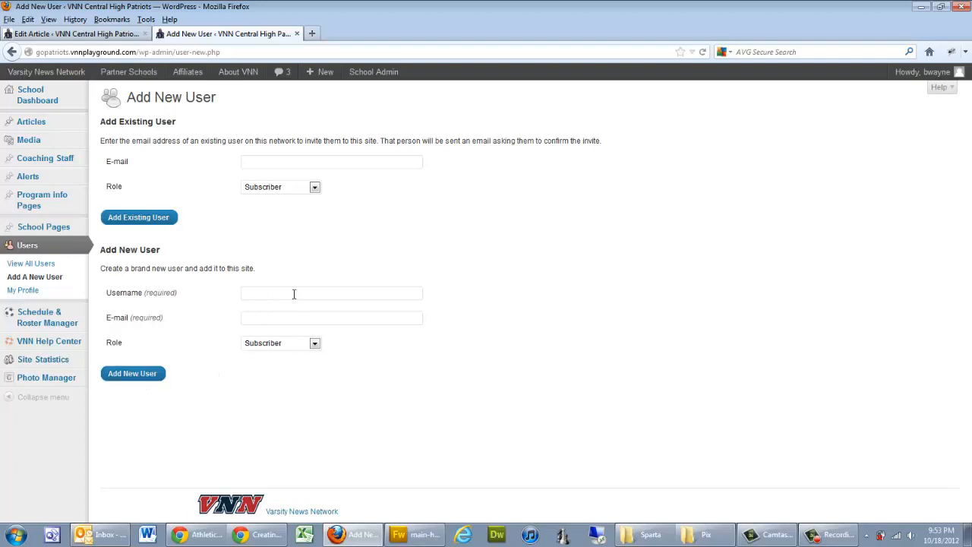
mouse_move(274, 317)
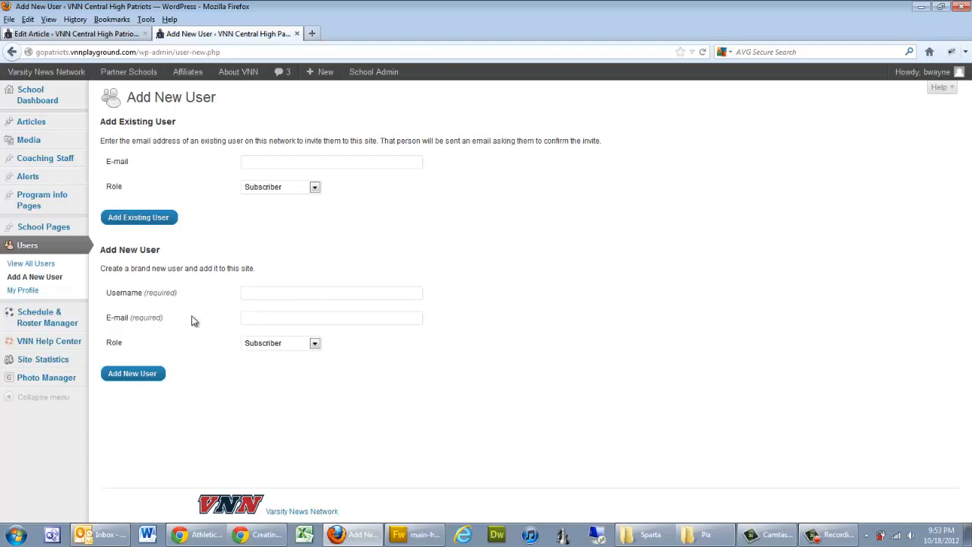
mouse_move(259, 334)
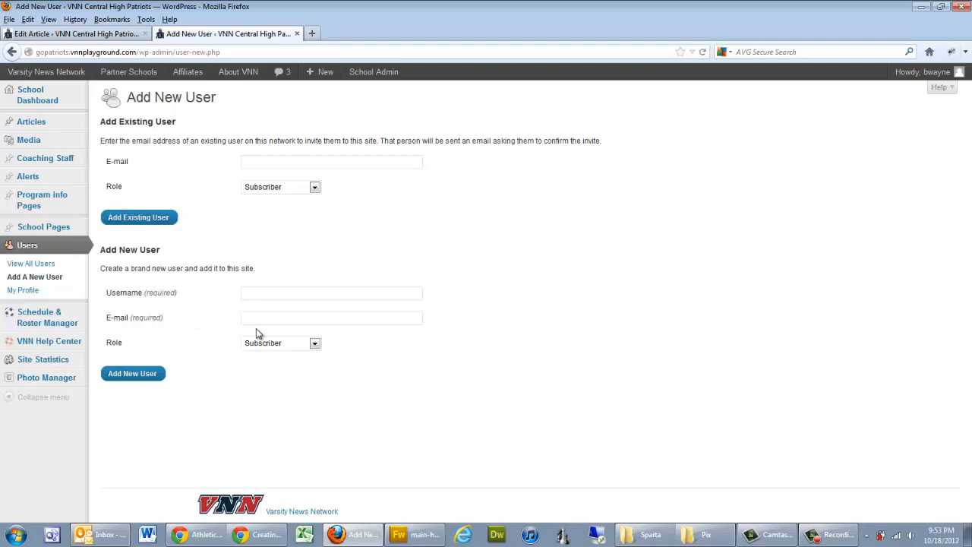
mouse_move(276, 348)
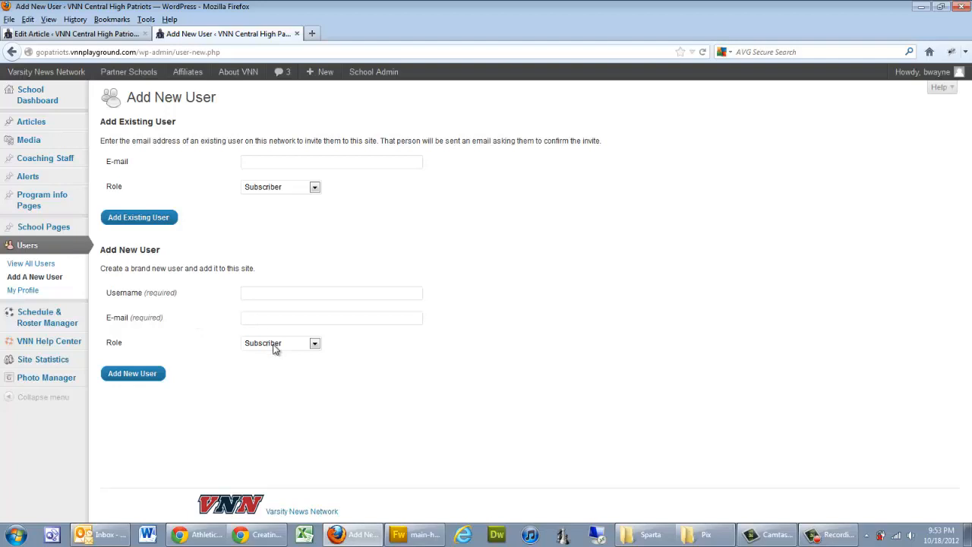
click(315, 343)
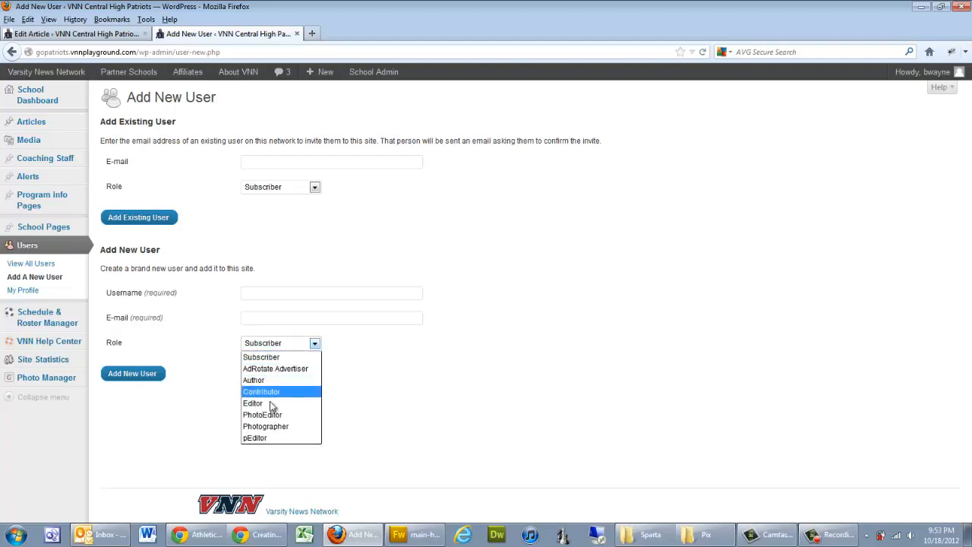
mouse_move(270, 426)
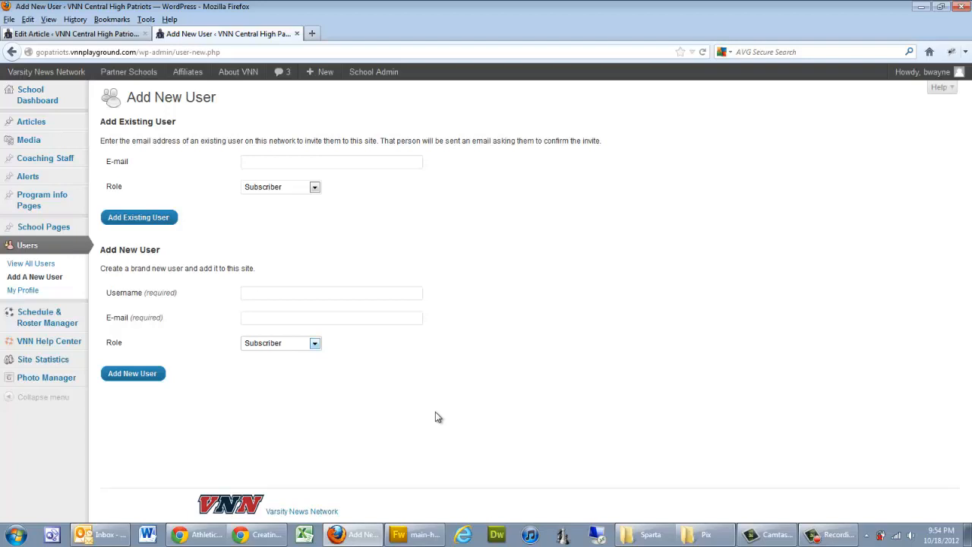
mouse_move(447, 394)
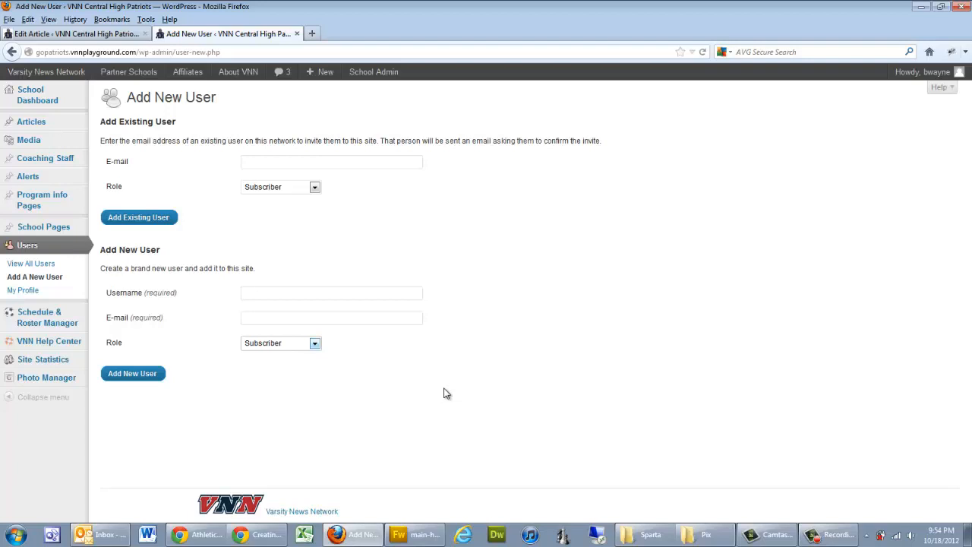
- Expand the Role dropdown showing Subscriber, AdRotate Advertiser, PhotoEditor and pEditor
click(314, 343)
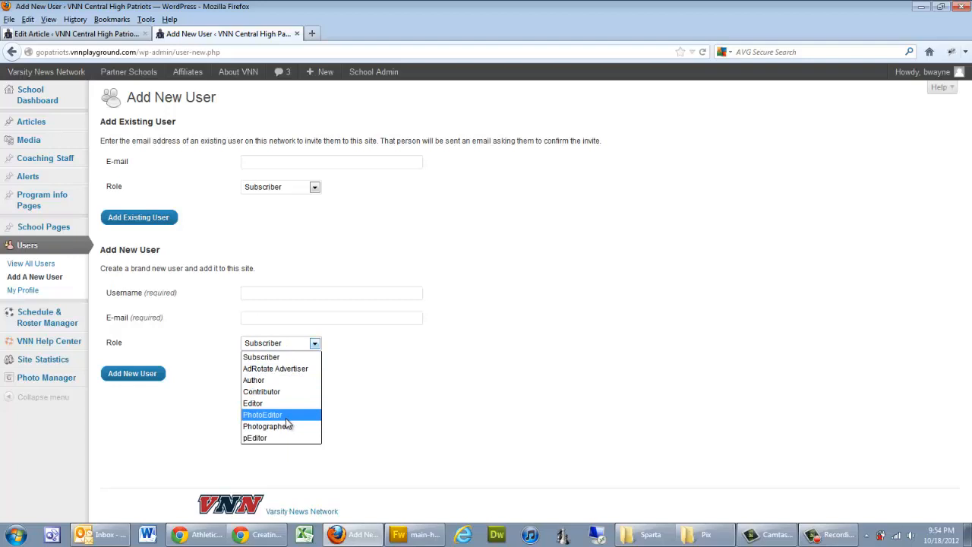
mouse_move(289, 426)
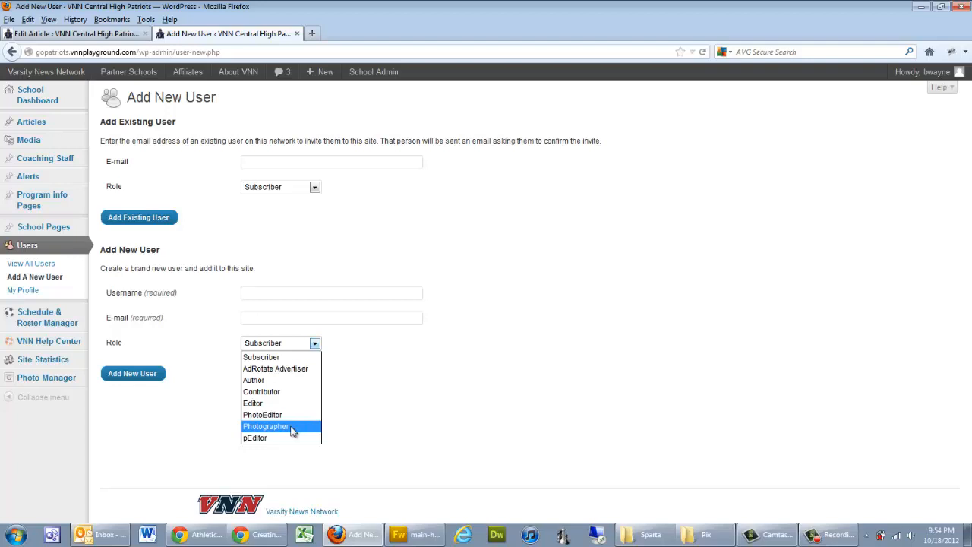
mouse_move(281, 415)
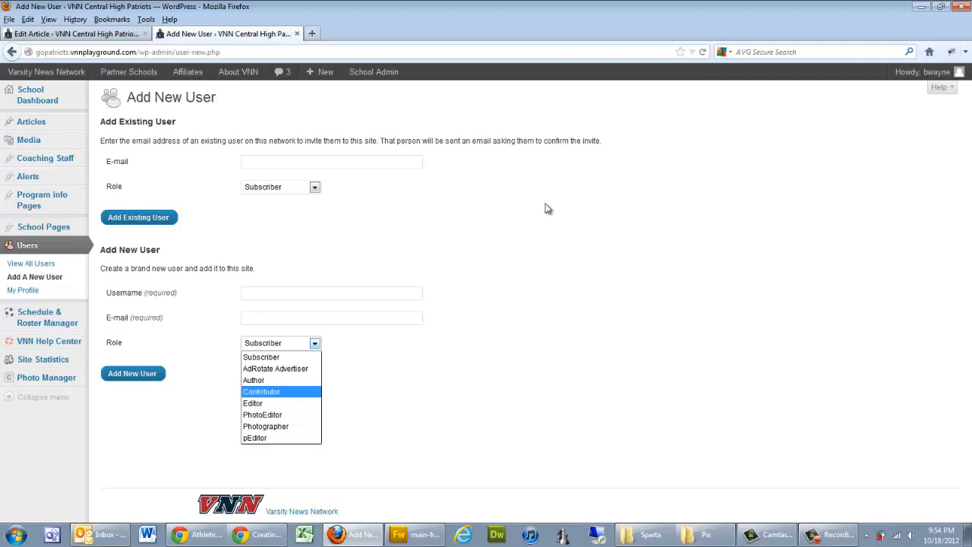
- Close the Role dropdown, keeping the new user's role as Subscriber
click(281, 343)
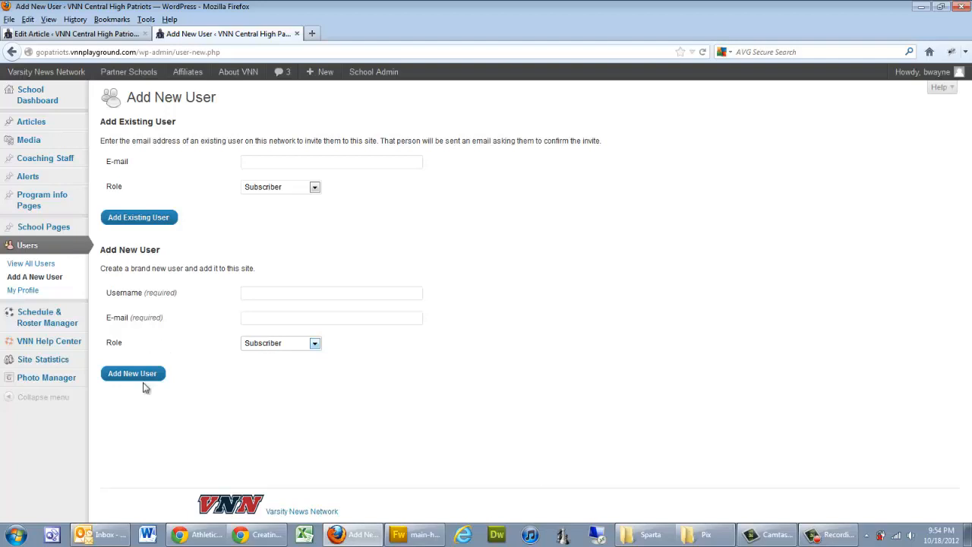
mouse_move(209, 387)
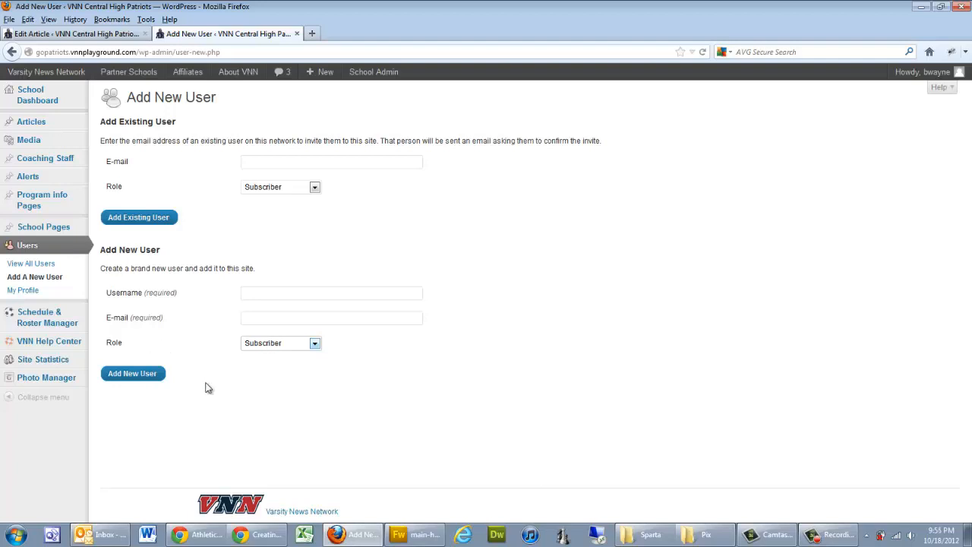